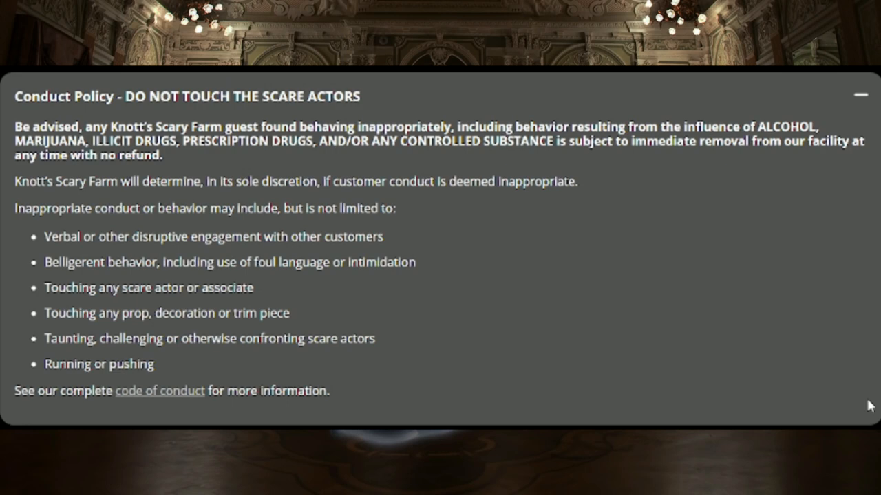
click(860, 95)
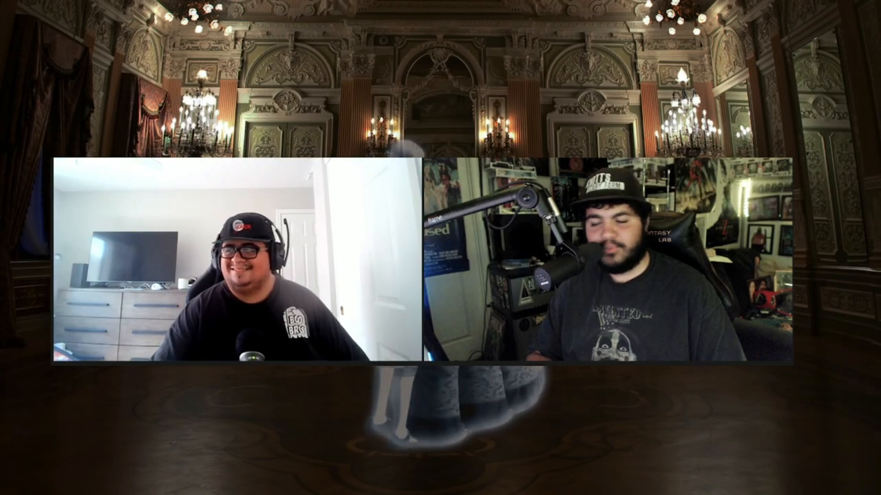